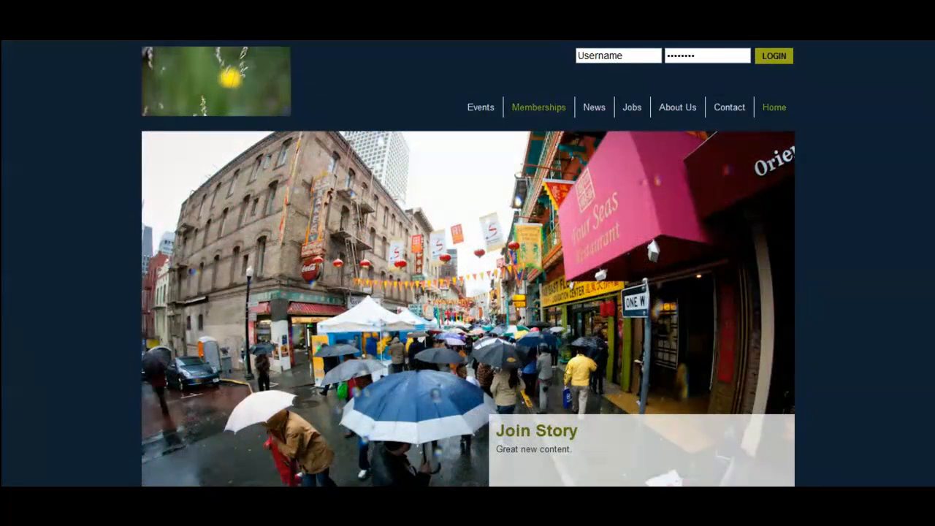
mouse_move(538, 106)
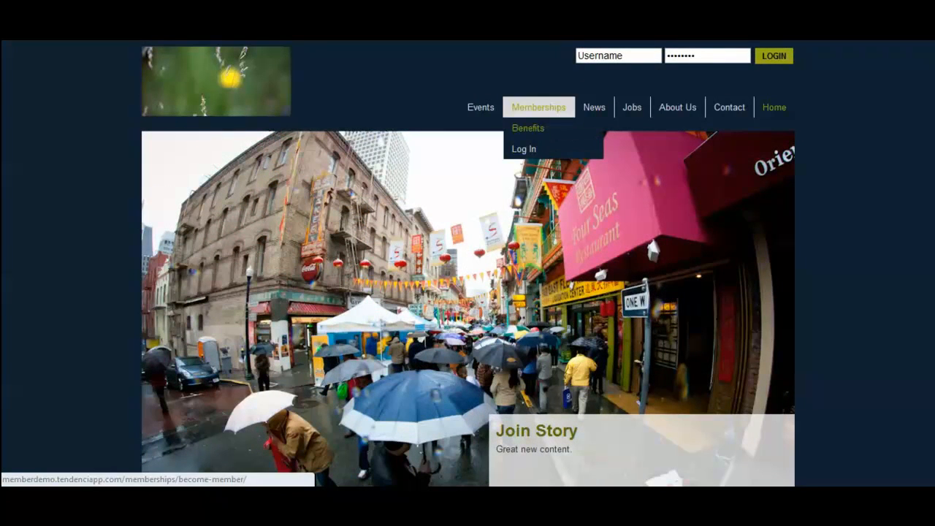
Navigate to the Become a Member page from the Memberships menu.
left_click(528, 129)
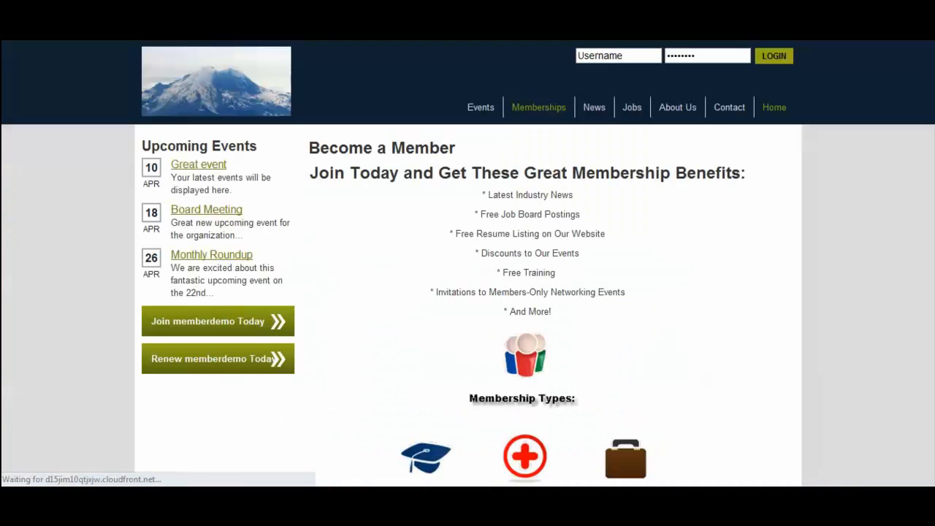
mouse_move(538, 107)
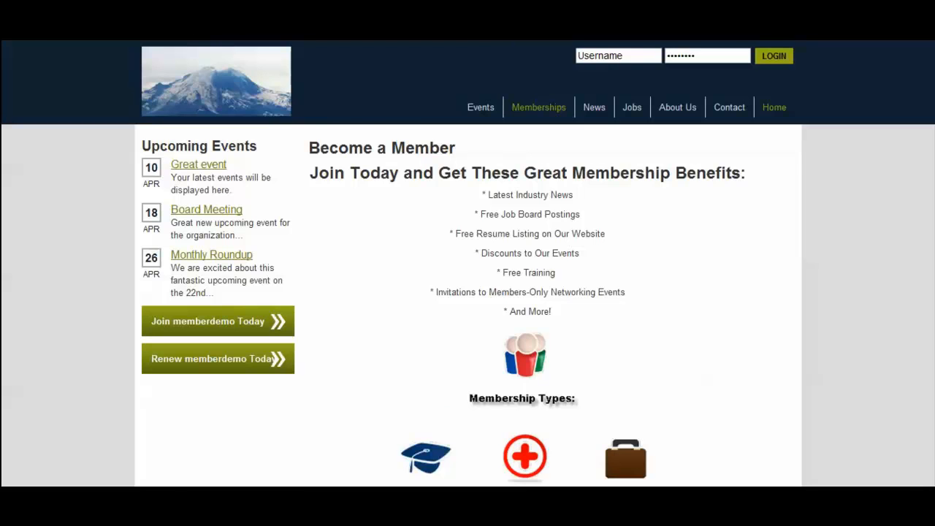
Enter the applicant's name and email and choose the Professional Members type with Cash payment.
scroll("down", 3)
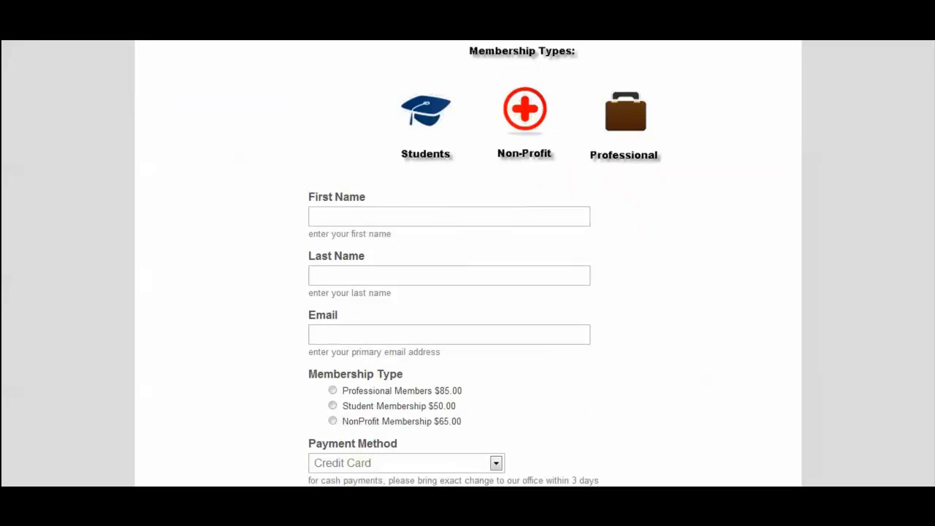
left_click(449, 217)
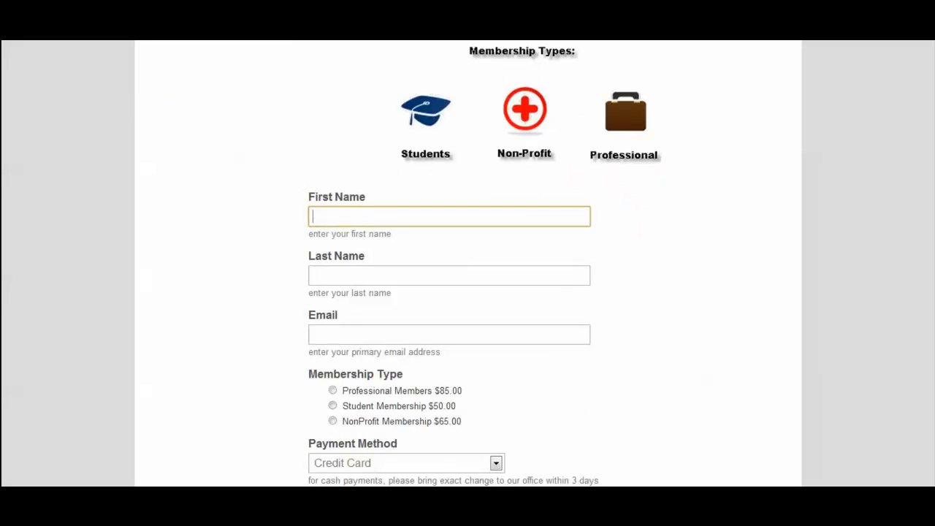
type("Worthy")
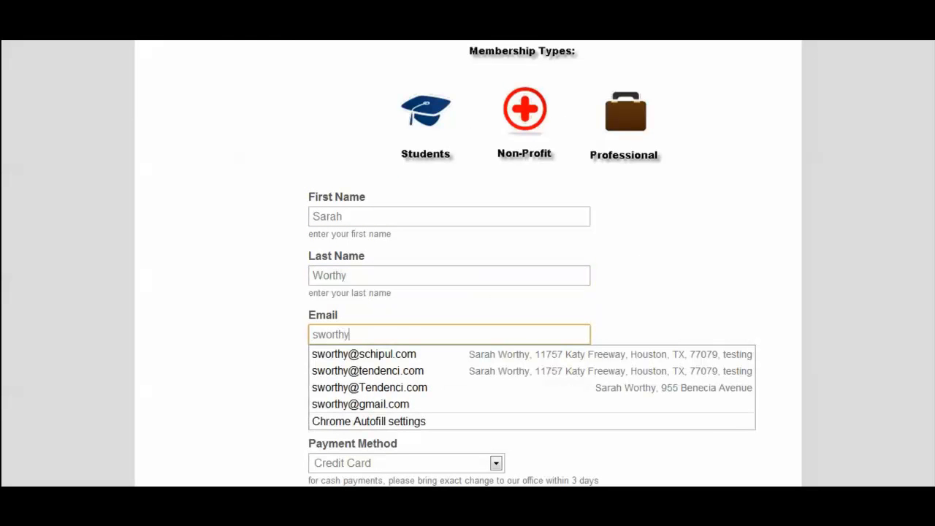
left_click(369, 371)
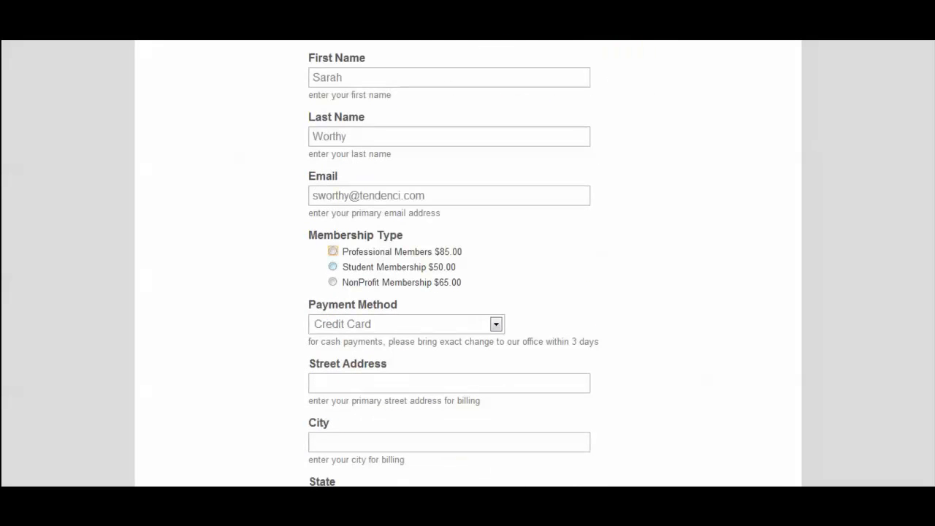
left_click(334, 252)
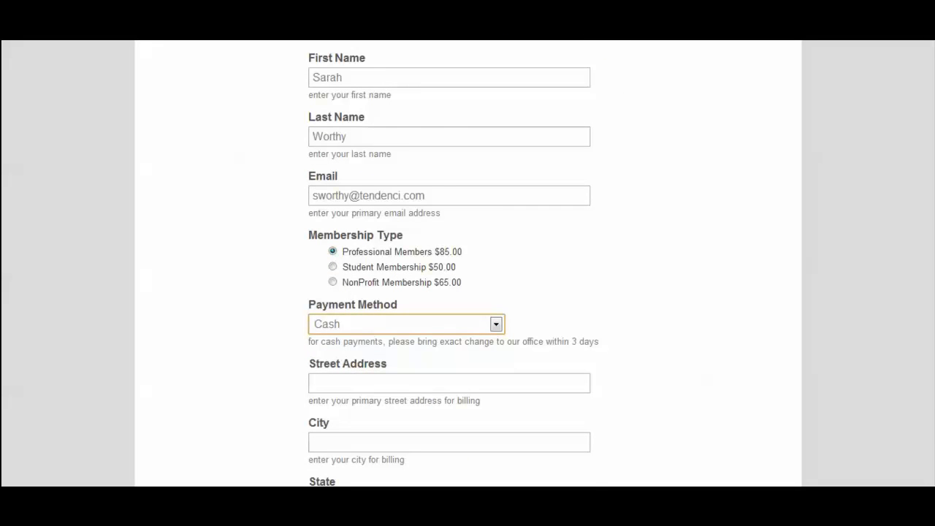
scroll("down", 3)
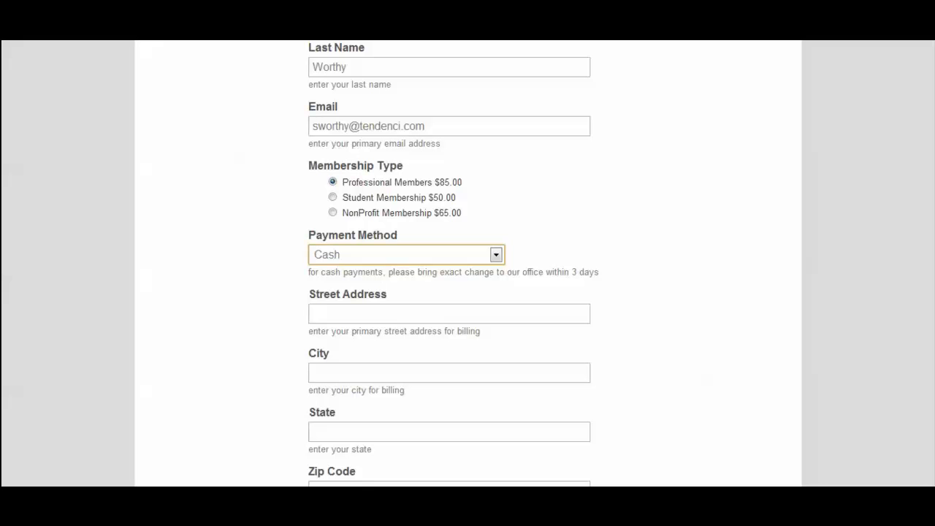
Fill in the billing street address (955) and the rest of the address and organization fields.
left_click(449, 312)
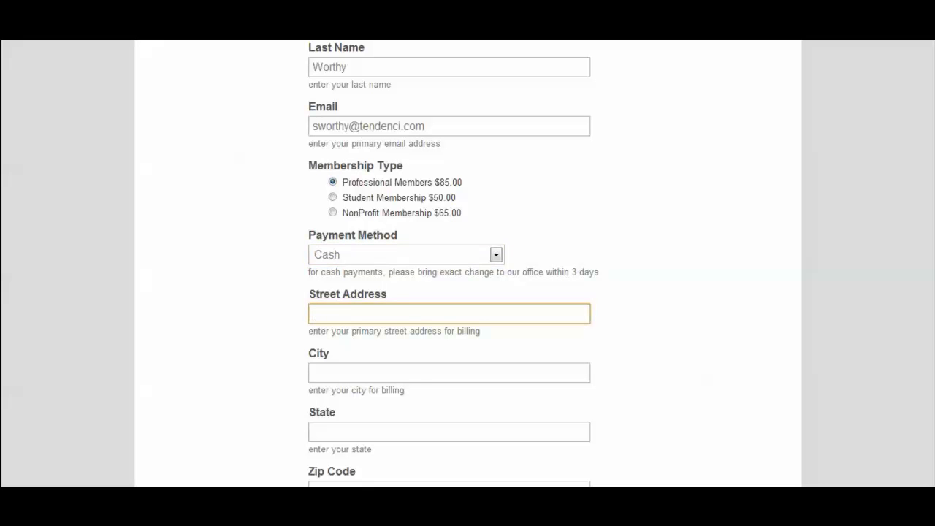
type("955 Benecia Avenue")
type("Ten")
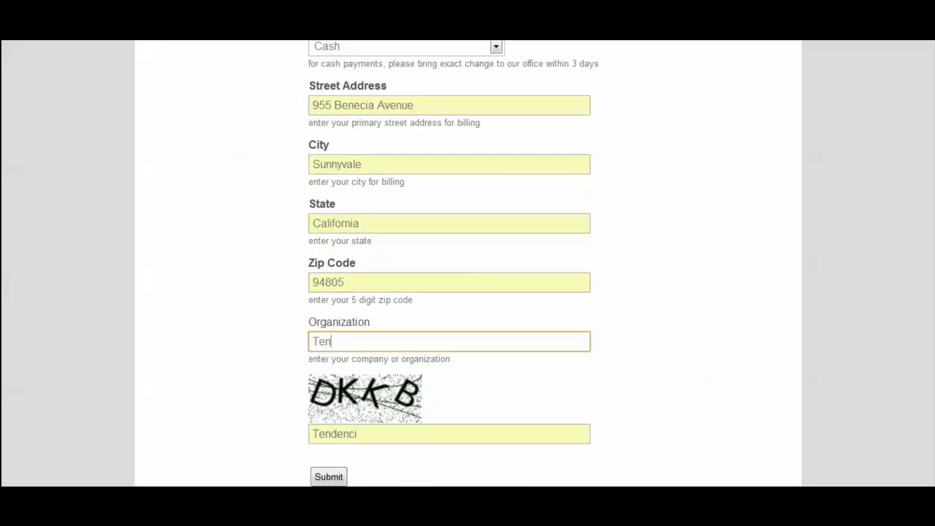
scroll("down", 3)
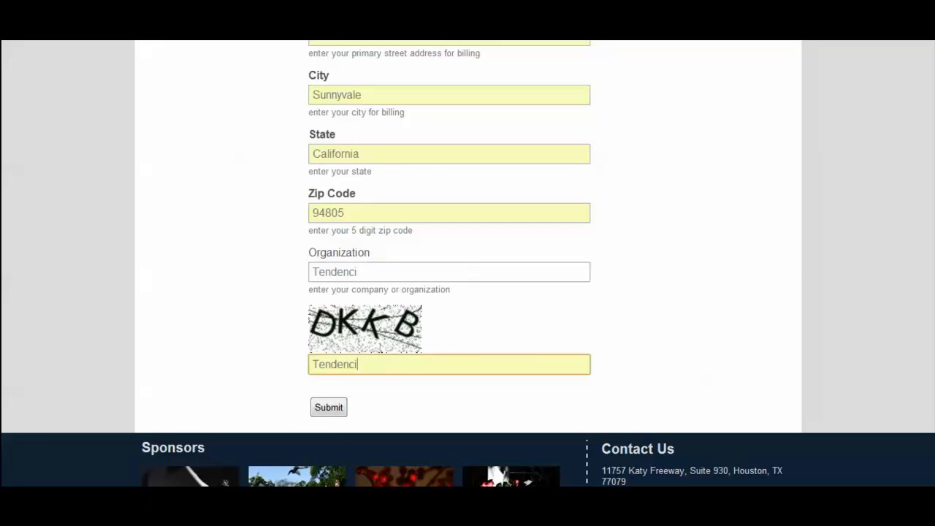
Enter the verification code DKKB and submit the membership application.
left_click(449, 365)
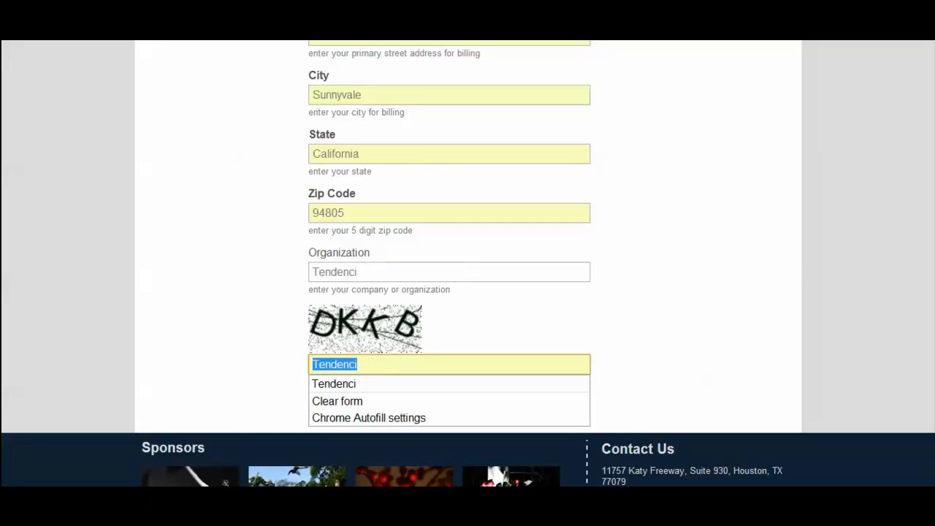
type("DKKB")
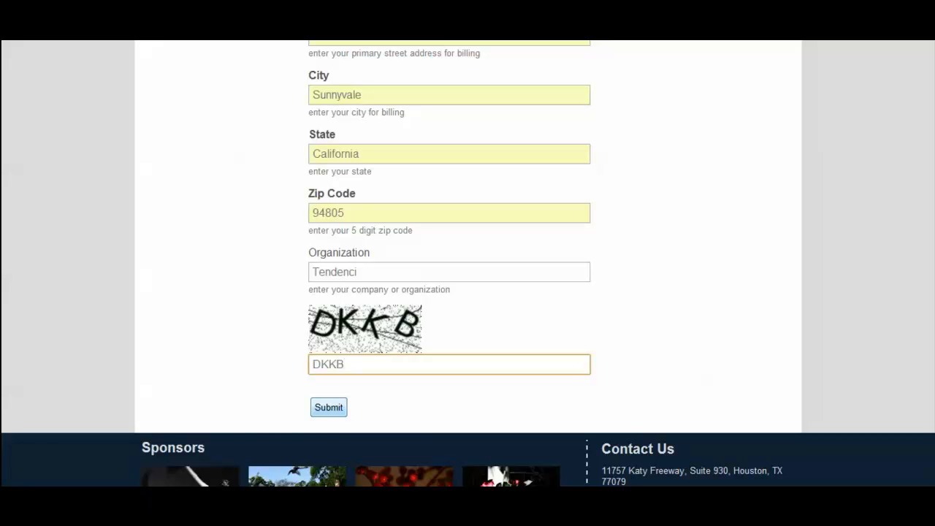
left_click(328, 408)
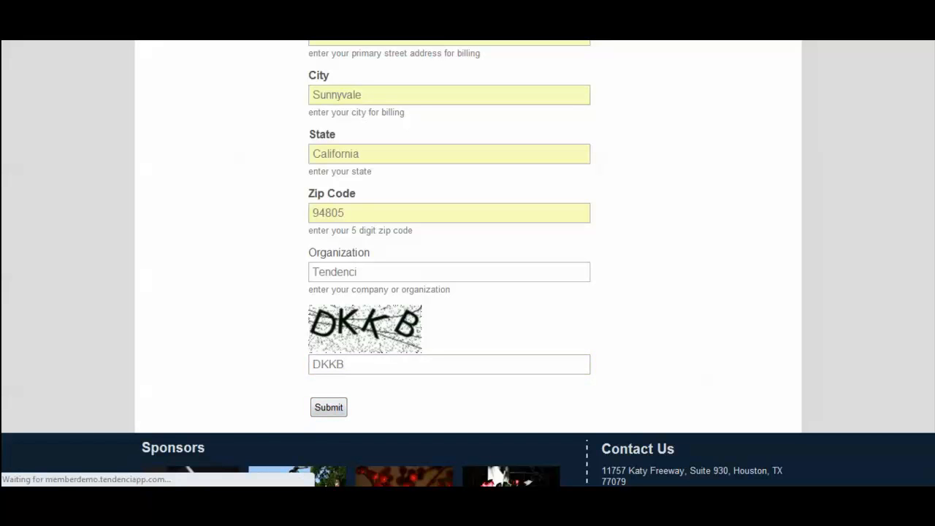
left_click(327, 406)
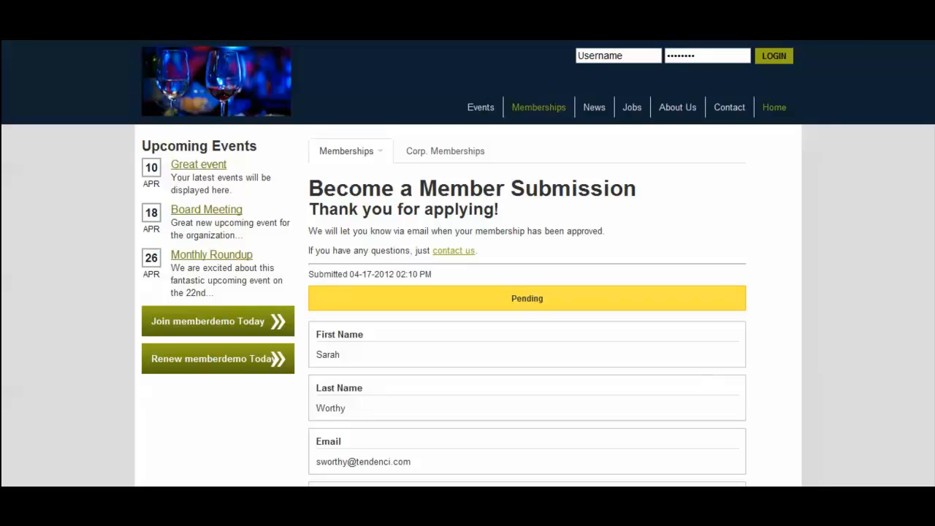
Review the submission confirmation page showing the yellow Pending status.
scroll("down", 3)
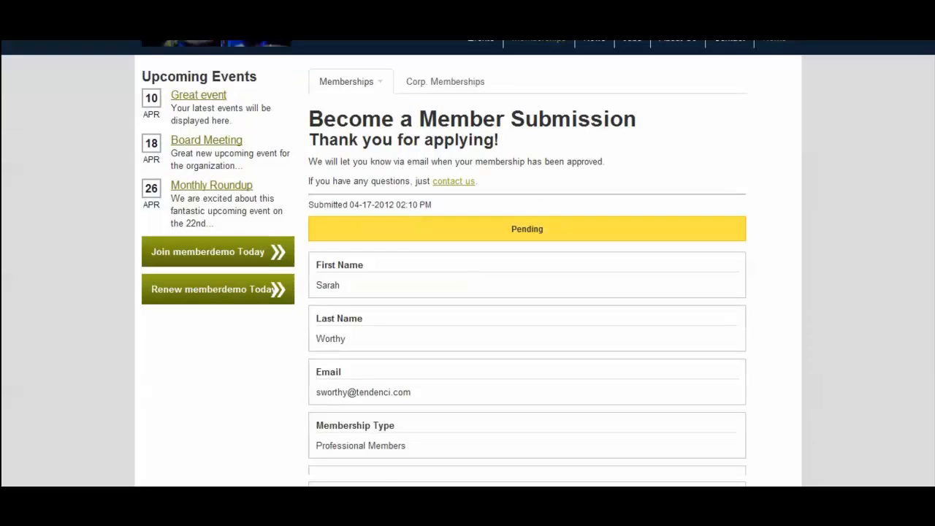
scroll("down", 3)
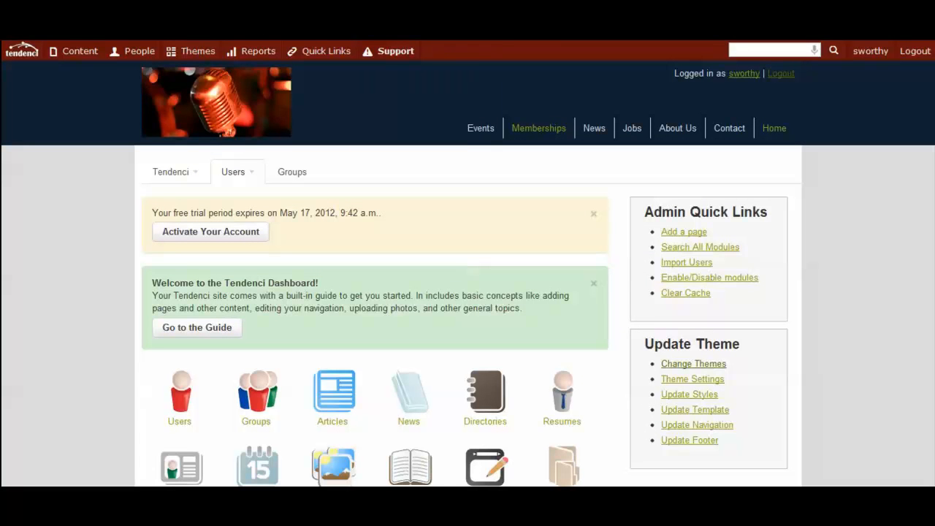
left_click(140, 50)
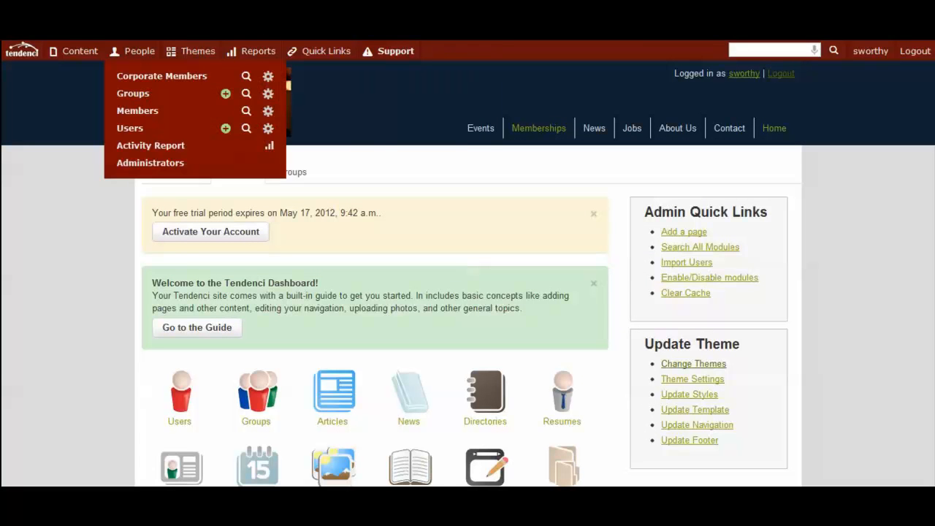
mouse_move(137, 111)
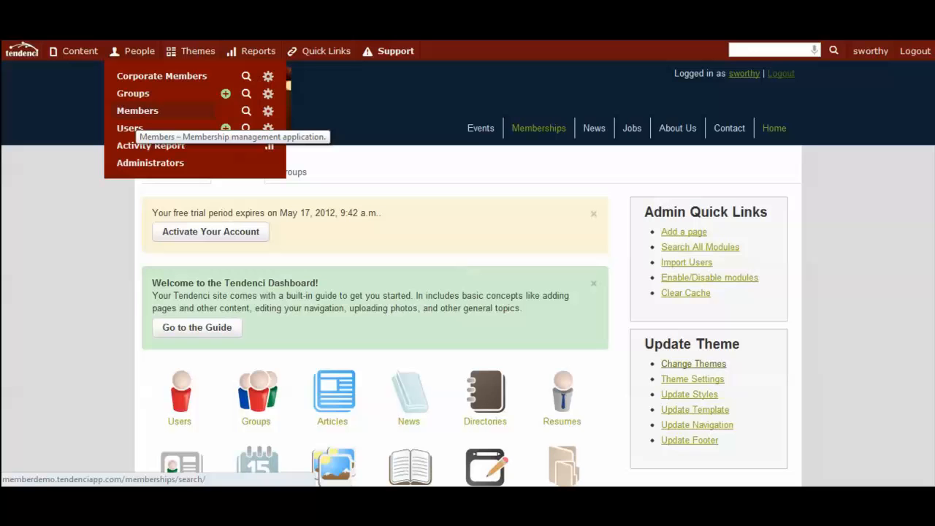
left_click(137, 111)
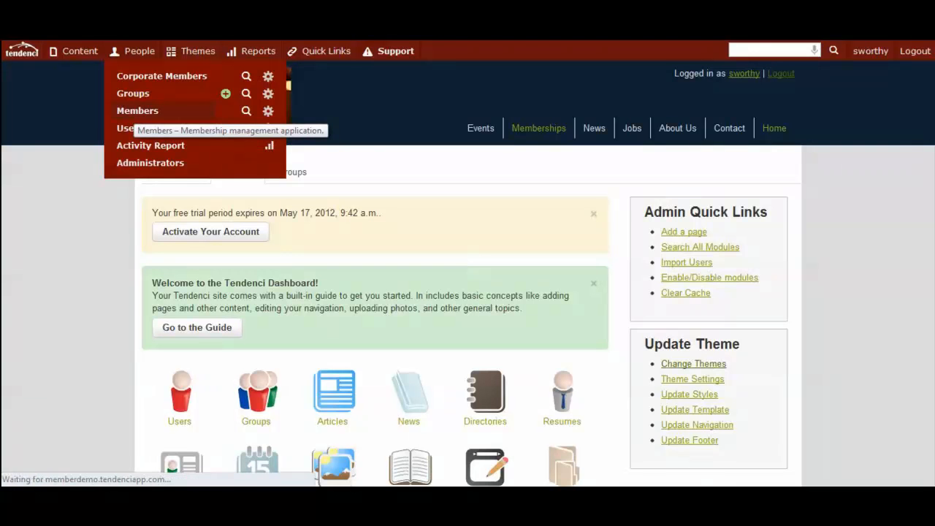
left_click(138, 111)
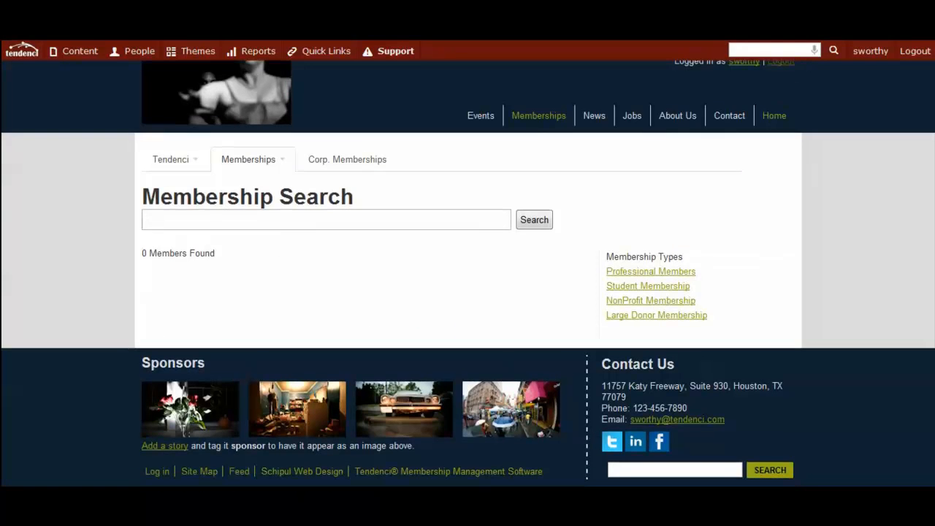
left_click(248, 160)
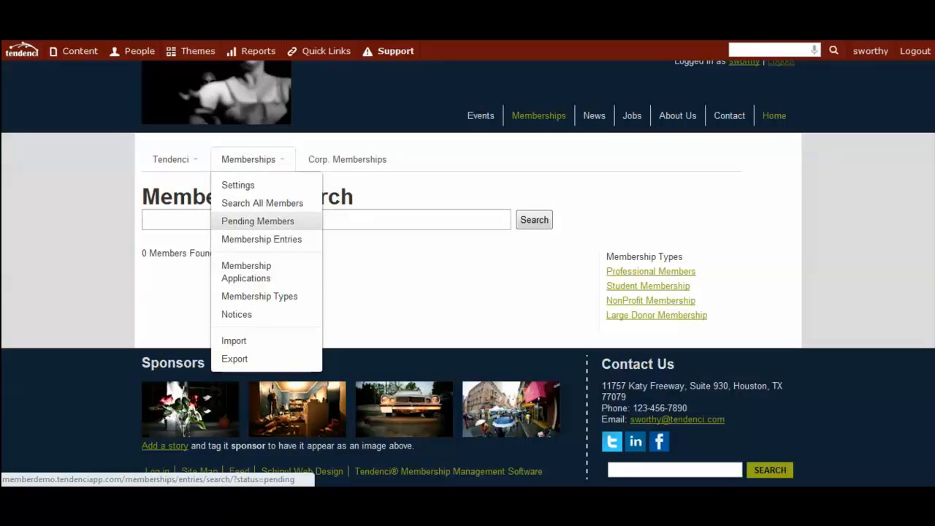
left_click(258, 220)
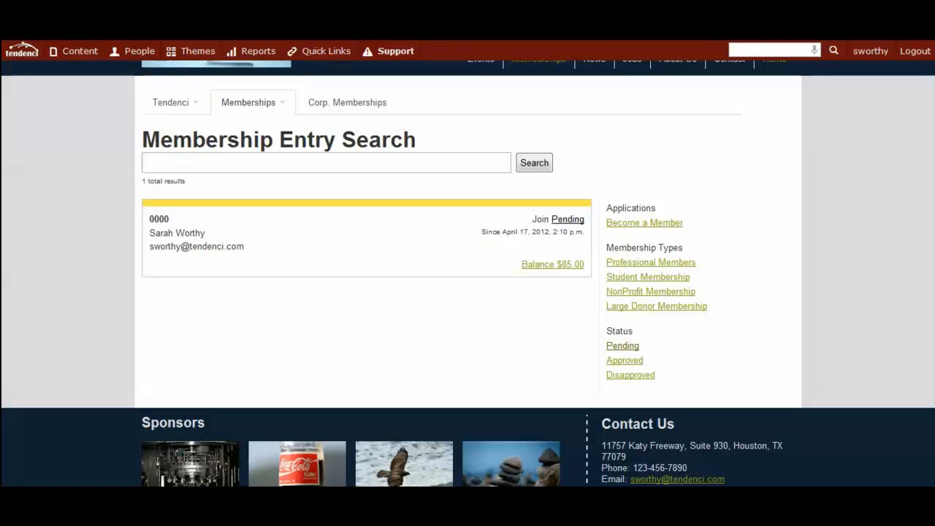
mouse_move(552, 263)
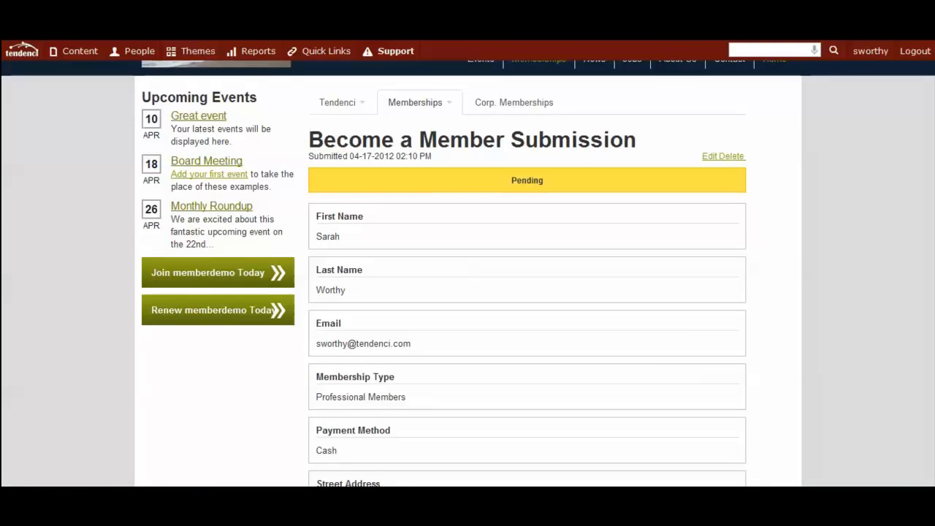
scroll("down", 3)
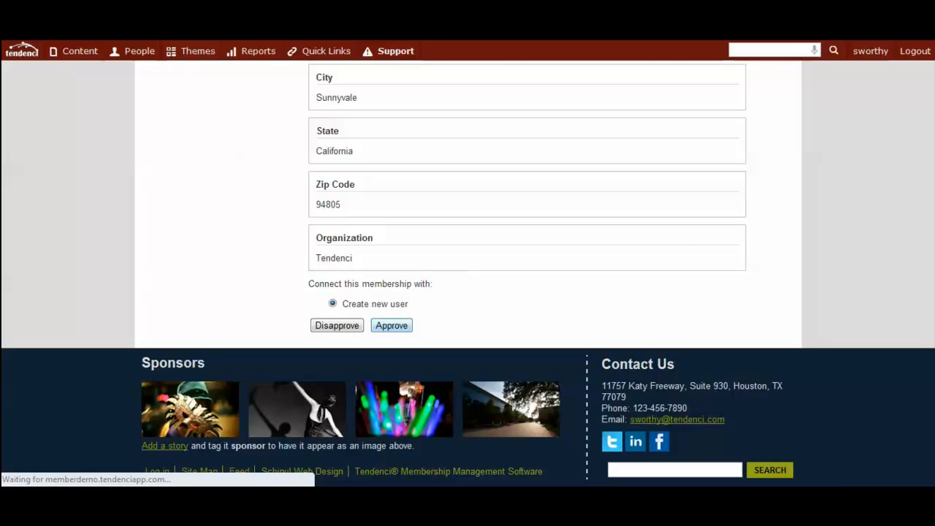
left_click(391, 324)
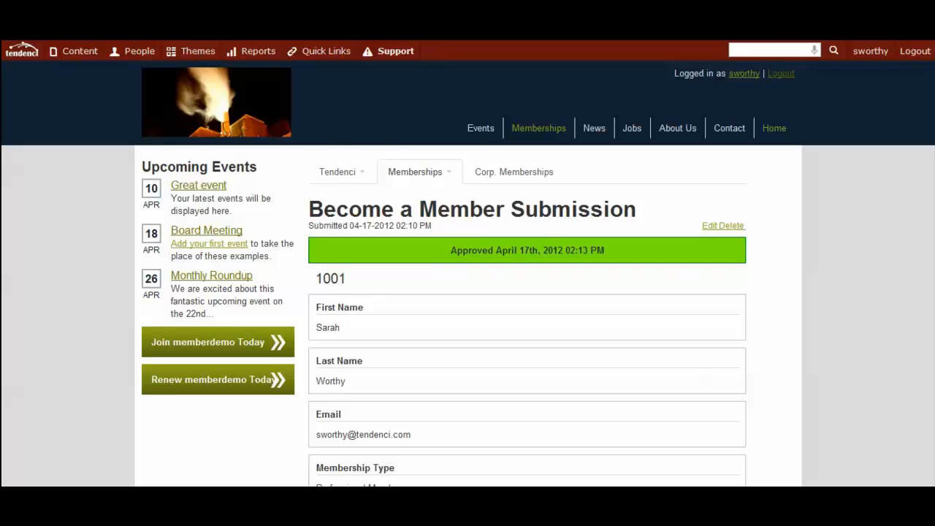
scroll("down", 3)
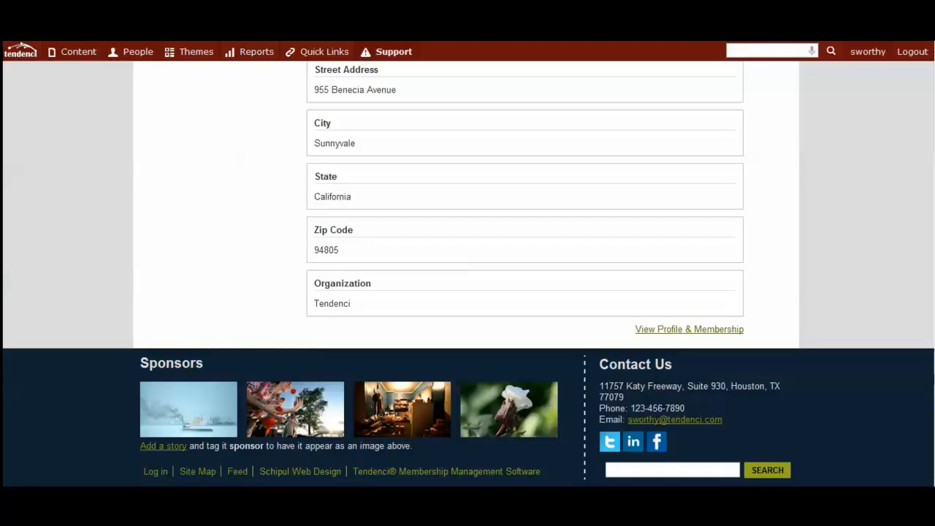
left_click(690, 329)
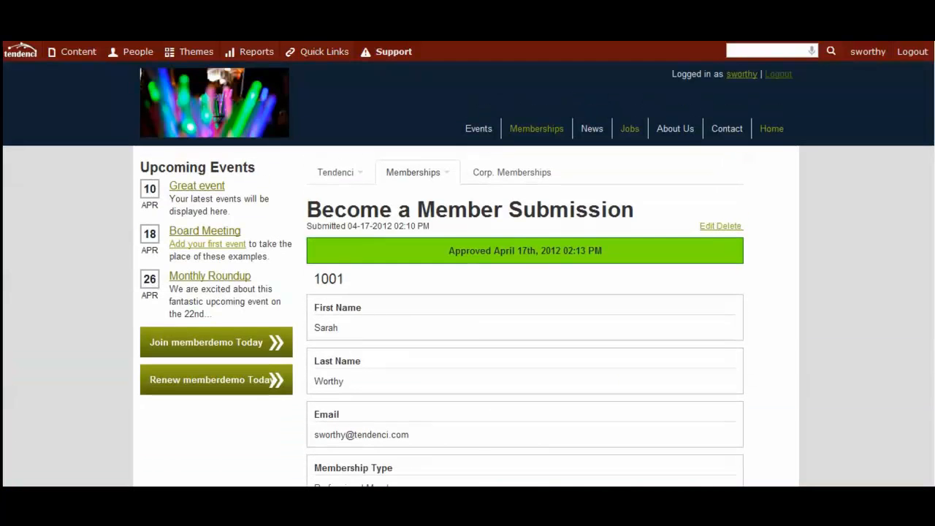